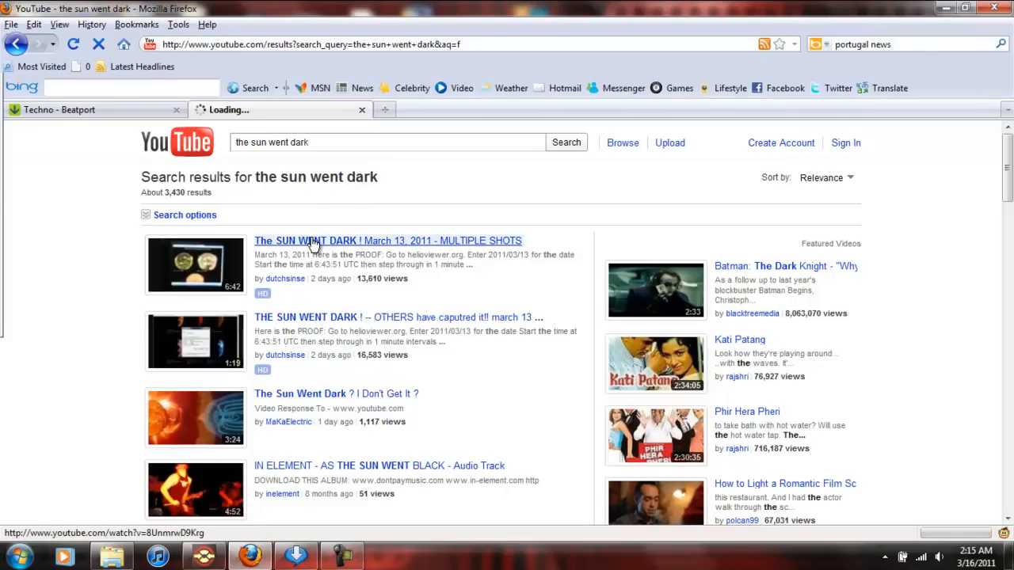
Open the first result, 'The SUN WENT DARK ! March 13, 2011 - MULTIPLE SHOTS', and play it
{"action": "left_click", "coordinate": [316, 241]}
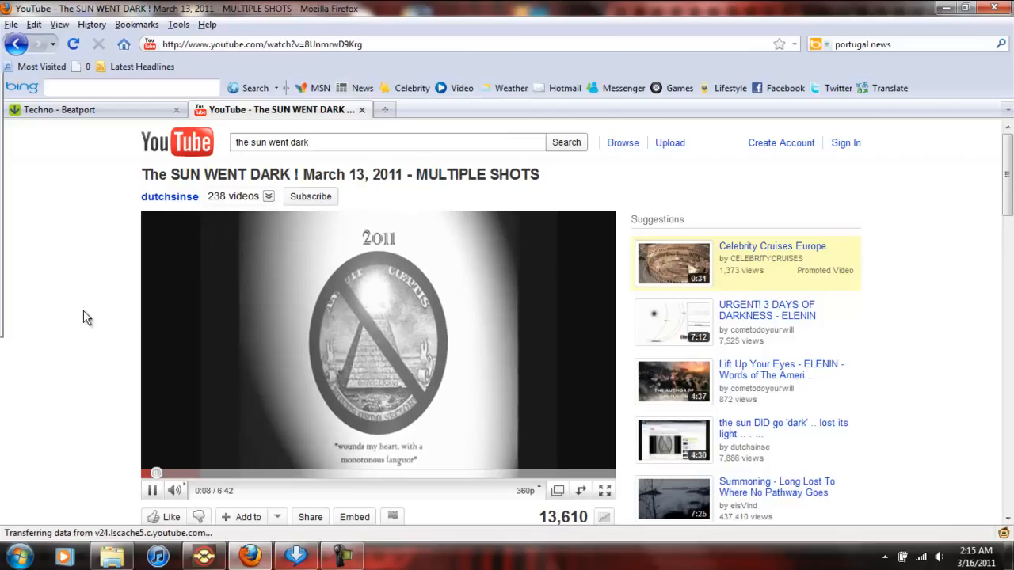
{"action": "mouse_move", "coordinate": [274, 265]}
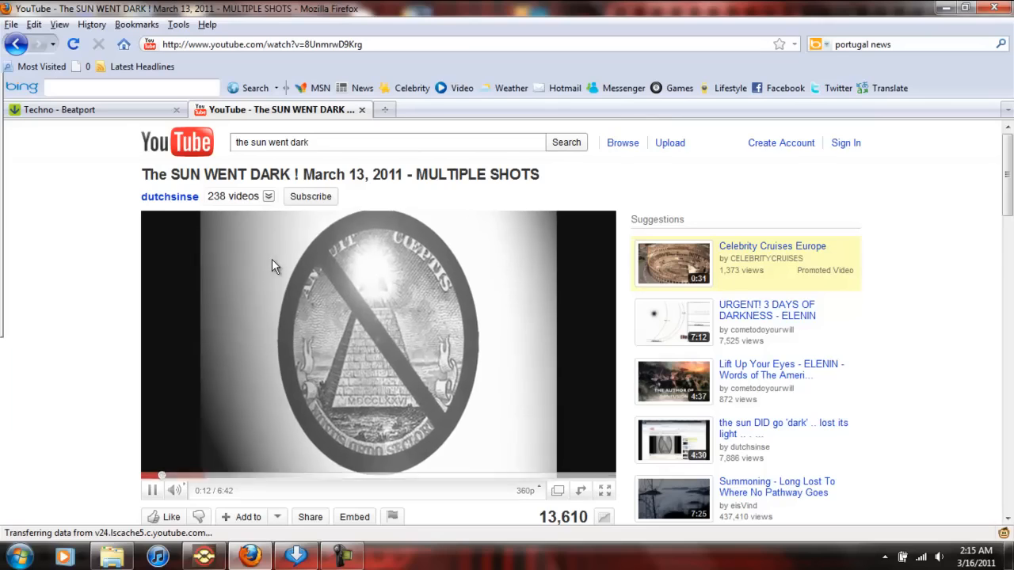
{"action": "mouse_move", "coordinate": [103, 358]}
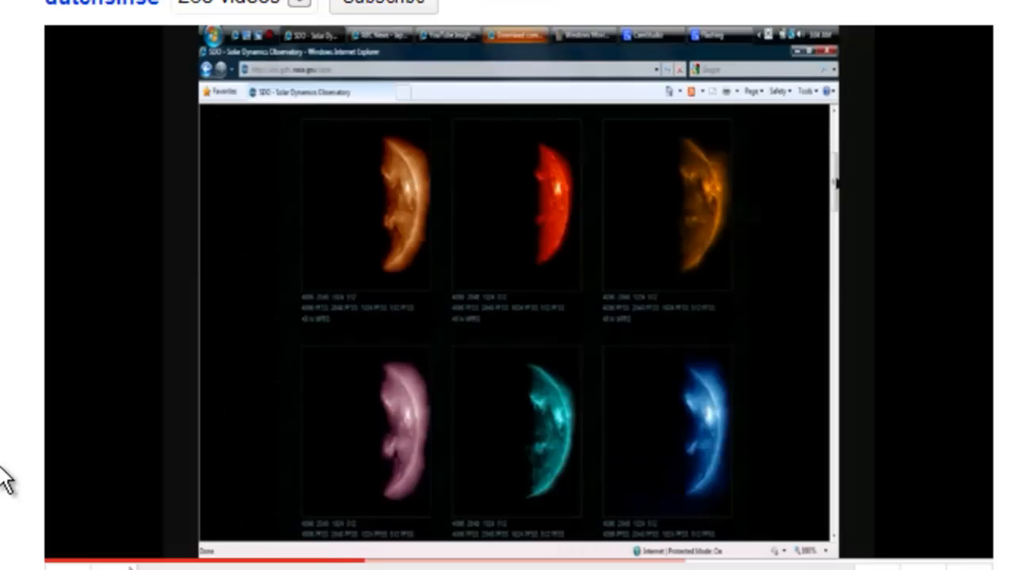
{"action": "scroll", "scroll_direction": "down", "scroll_amount": 3}
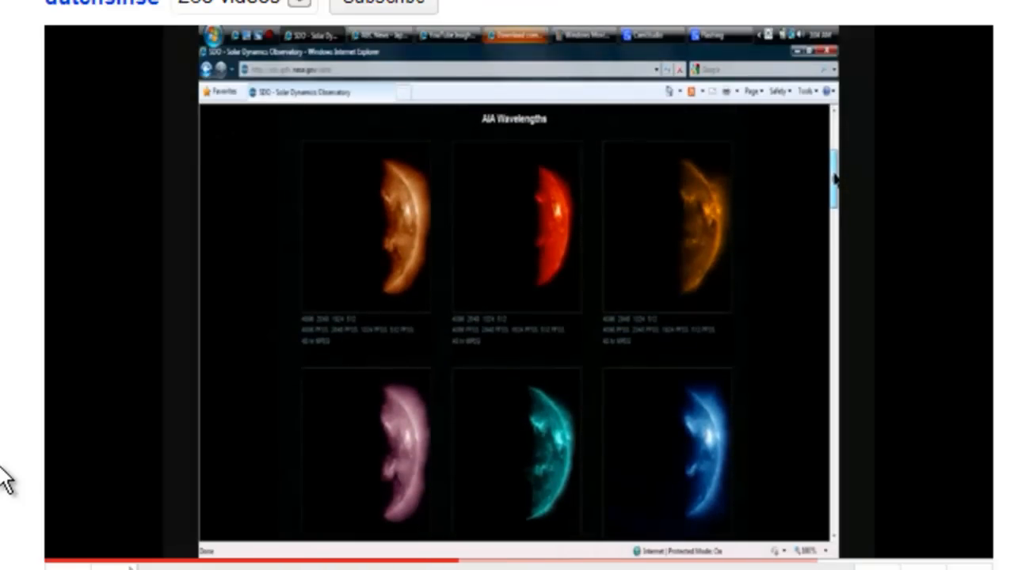
{"action": "scroll", "scroll_direction": "down", "scroll_amount": 3}
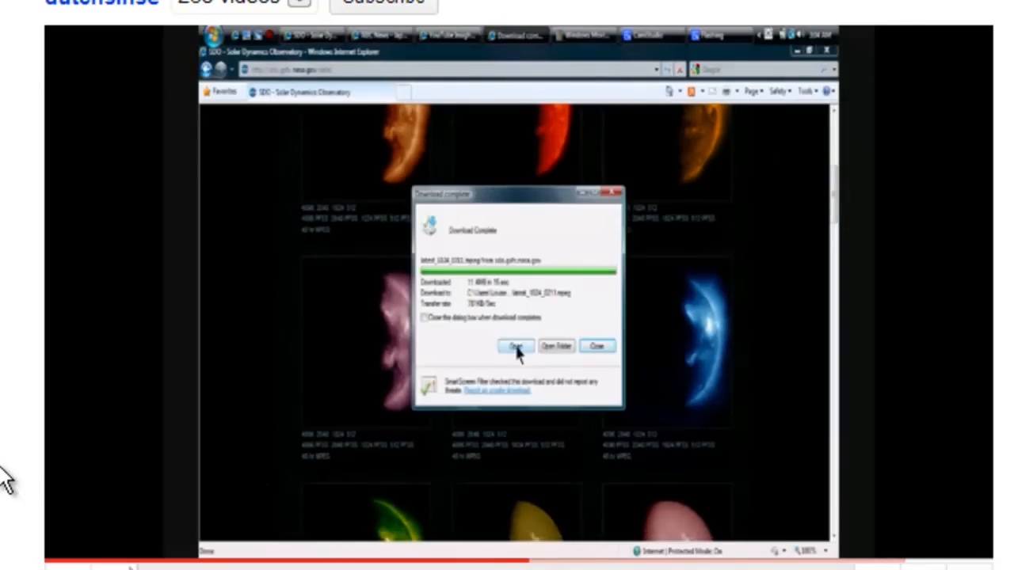
{"action": "left_click", "coordinate": [517, 345]}
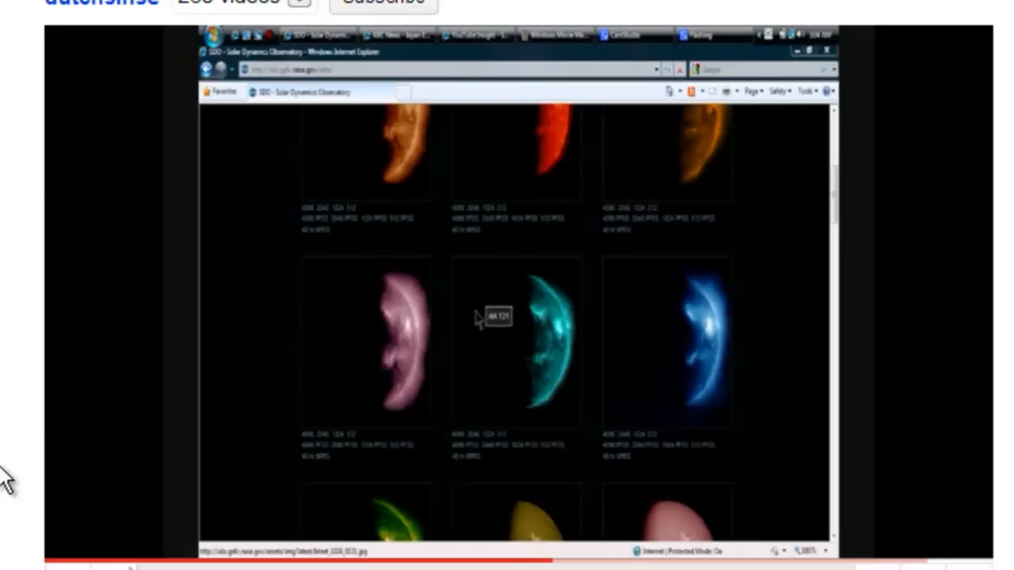
{"action": "mouse_move", "coordinate": [575, 216]}
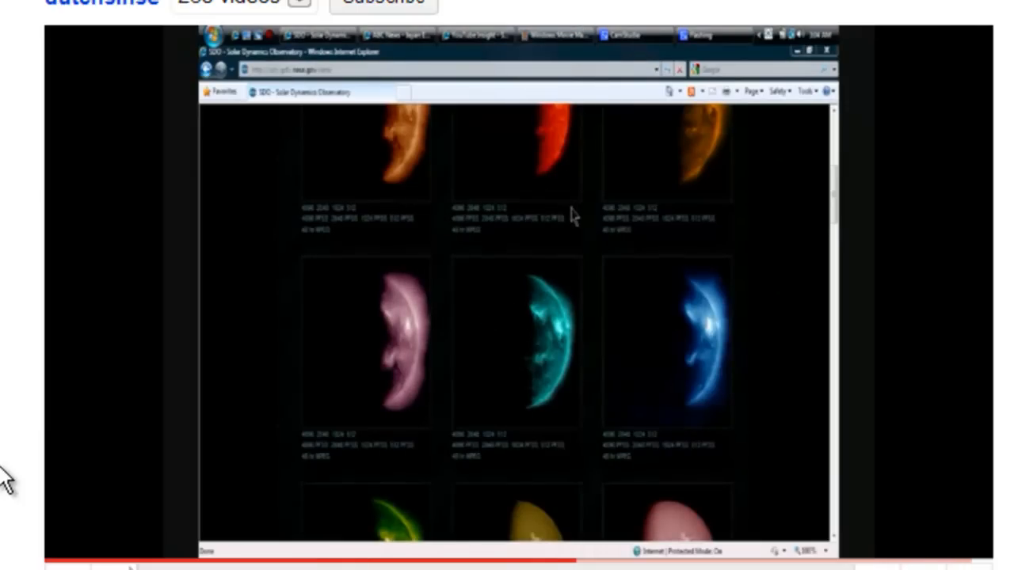